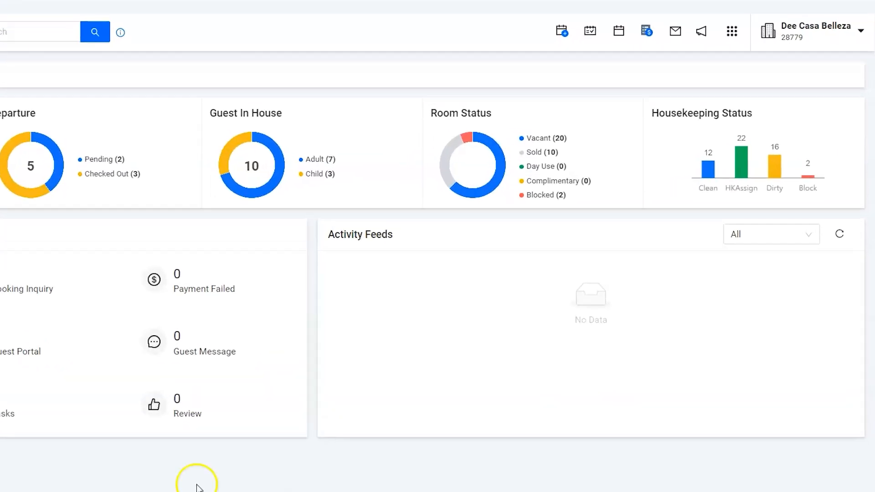
mouse_move(509, 20)
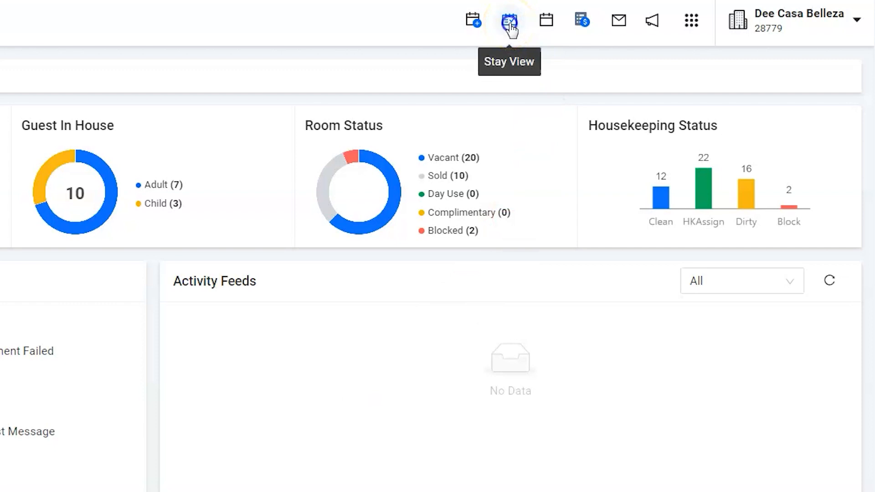
Switch from the dashboard to the Stay View room-by-date grid listing room 1015.
left_click(509, 21)
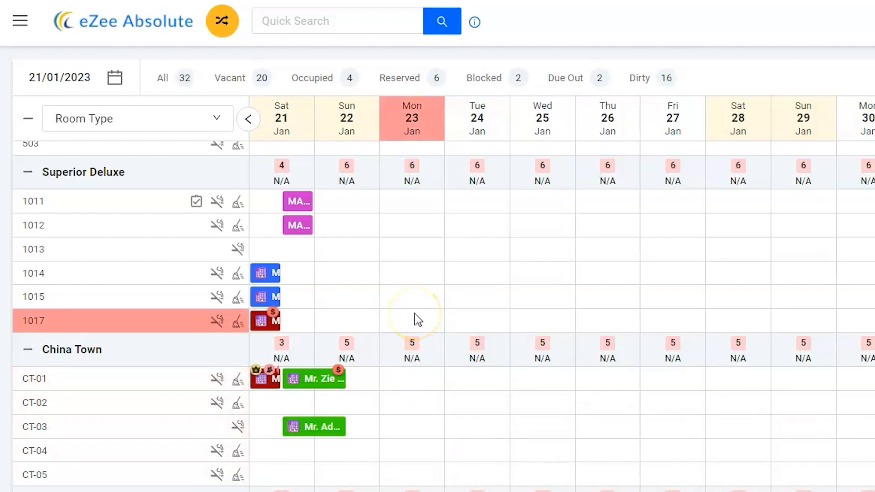
mouse_move(426, 296)
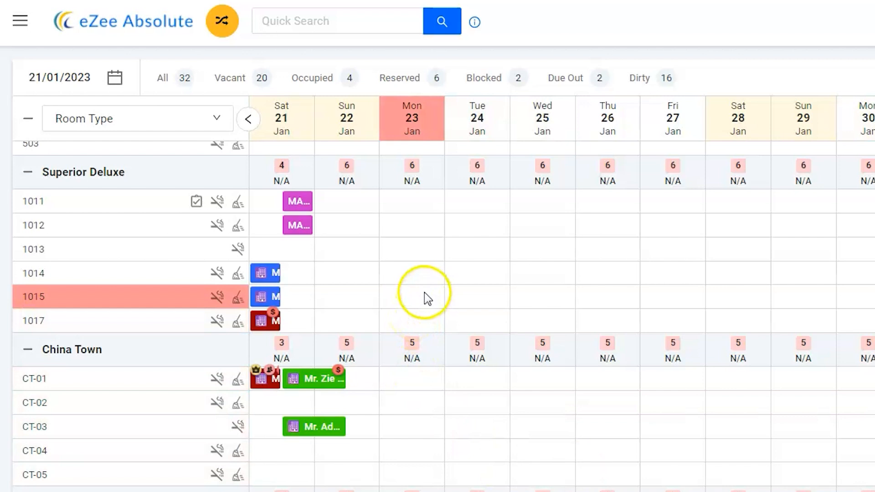
mouse_move(271, 326)
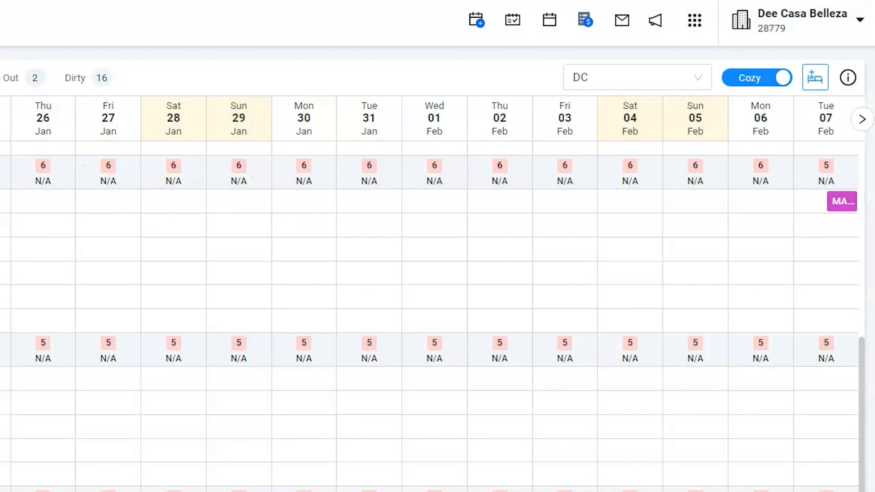
Undo the room 1015 Superior Deluxe checkout so the booking returns to Due Out, then dismiss its details.
left_click(841, 201)
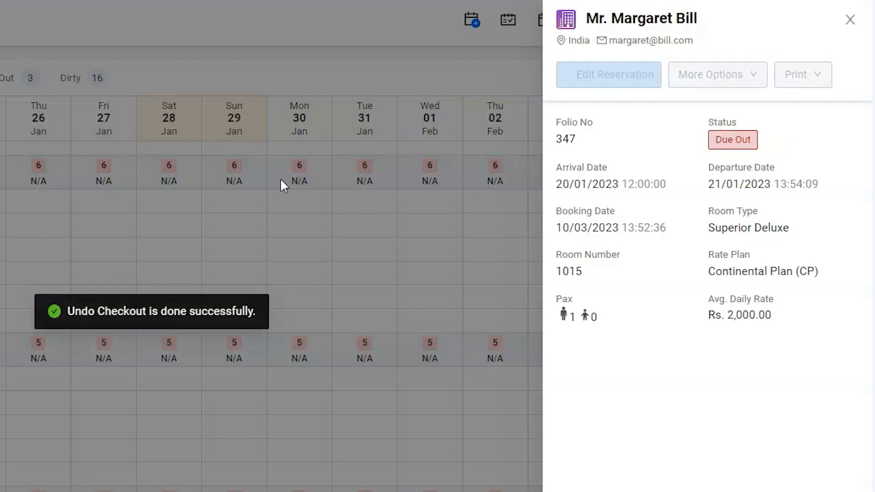
left_click(847, 20)
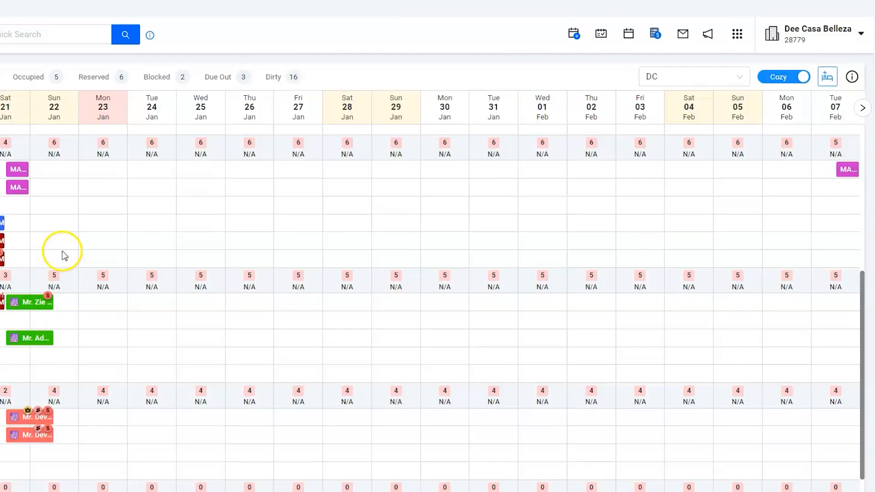